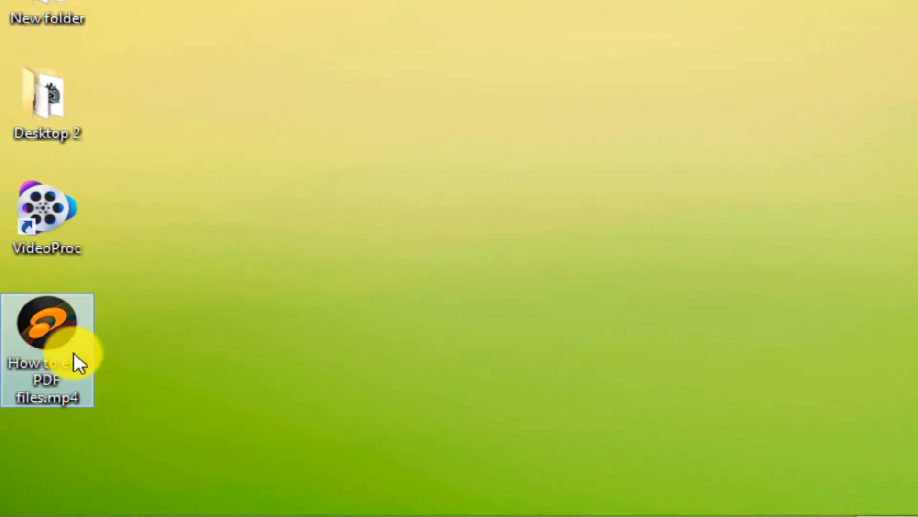
{"action": "mouse_move", "coordinate": [103, 367]}
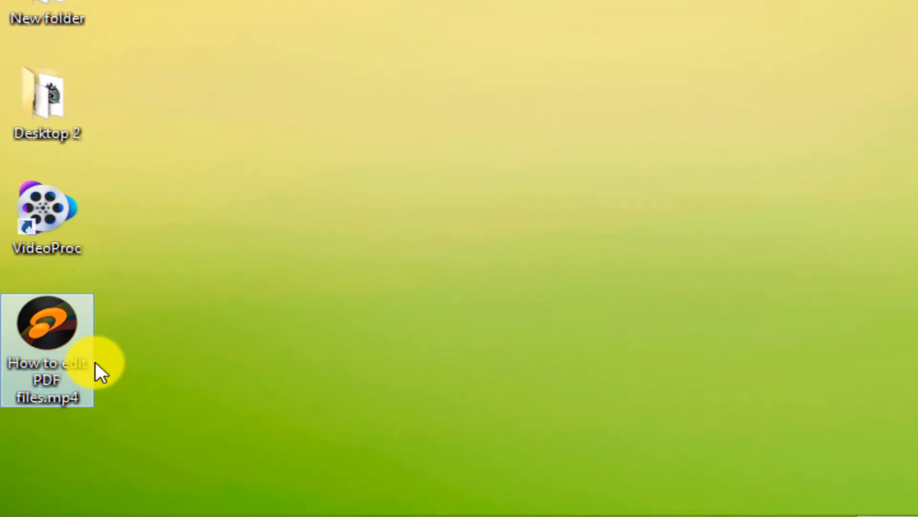
{"action": "mouse_move", "coordinate": [88, 384]}
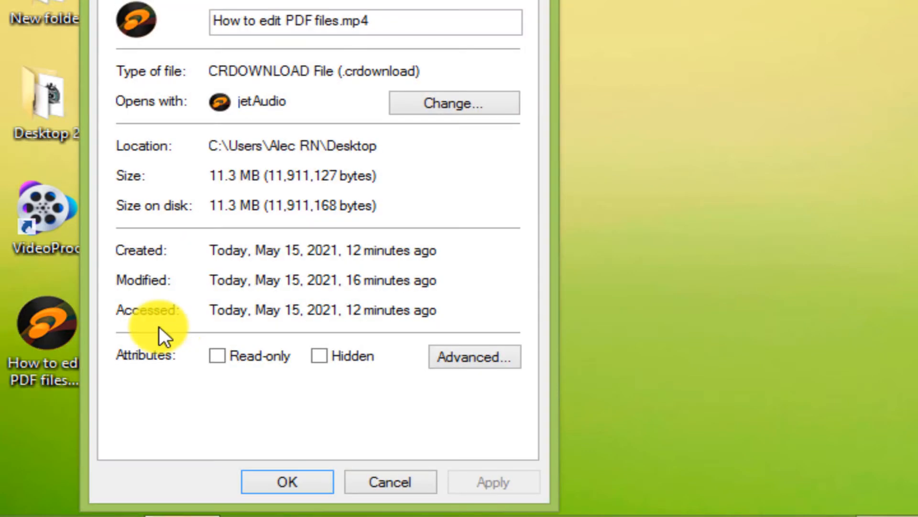
{"action": "mouse_move", "coordinate": [352, 94]}
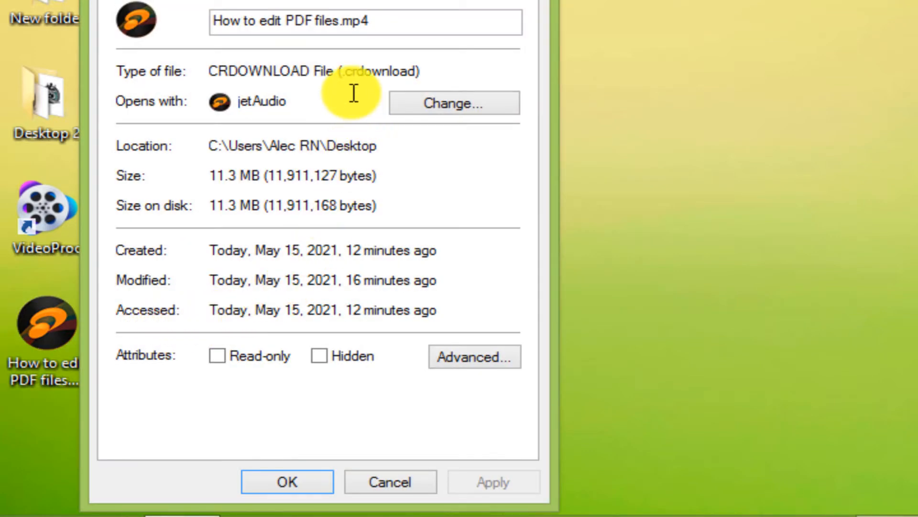
{"action": "mouse_move", "coordinate": [351, 102]}
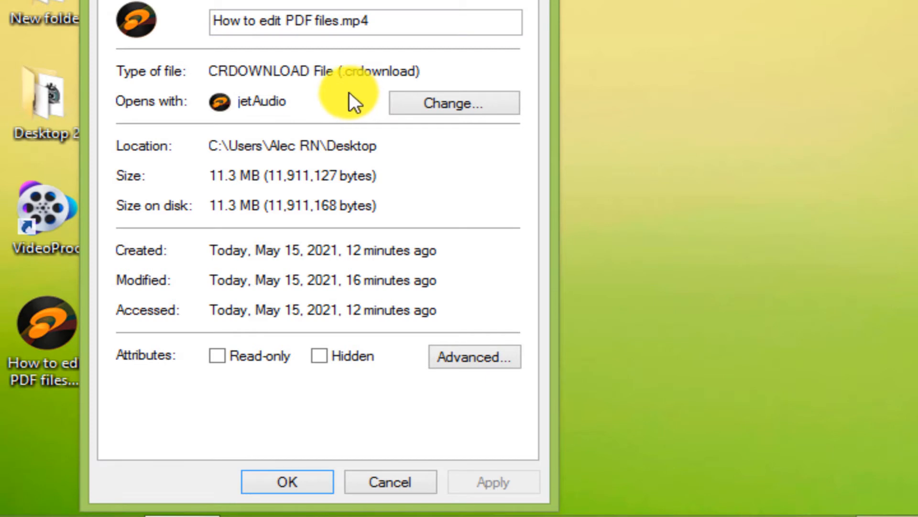
{"action": "mouse_move", "coordinate": [368, 402]}
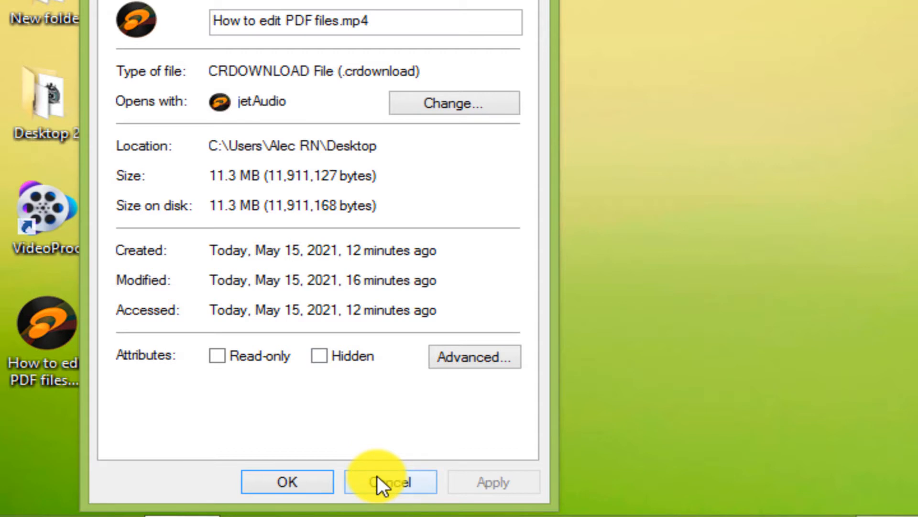
Launch VideoProc from its Desktop shortcut, enter the Video workspace and select the .crdownload file
{"action": "left_click", "coordinate": [389, 481]}
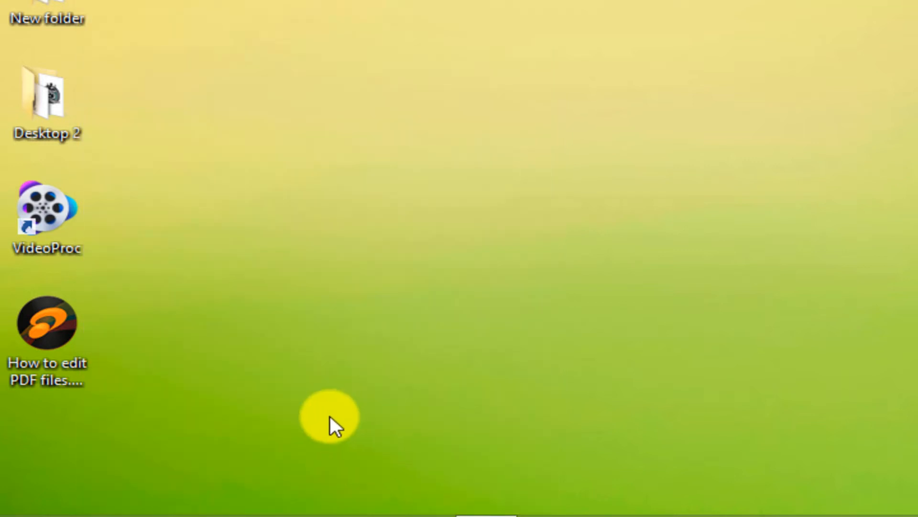
{"action": "left_click", "coordinate": [47, 217]}
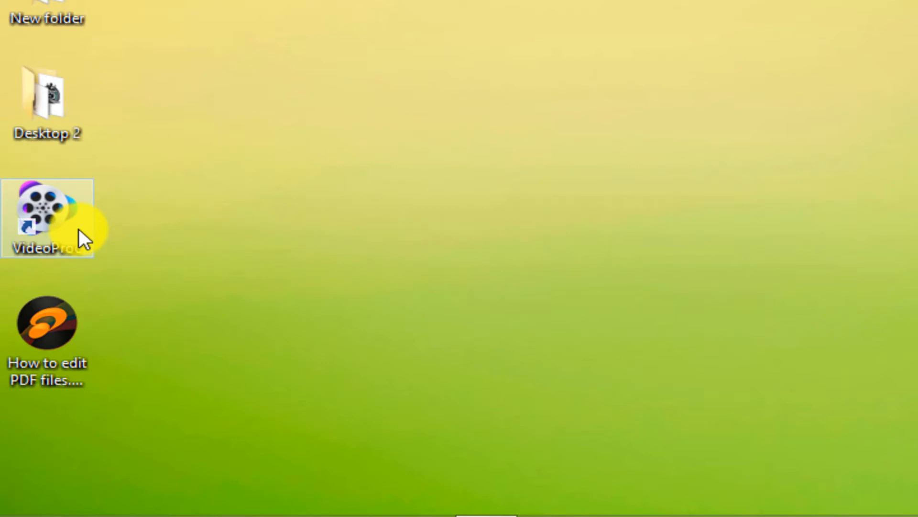
{"action": "mouse_move", "coordinate": [47, 217]}
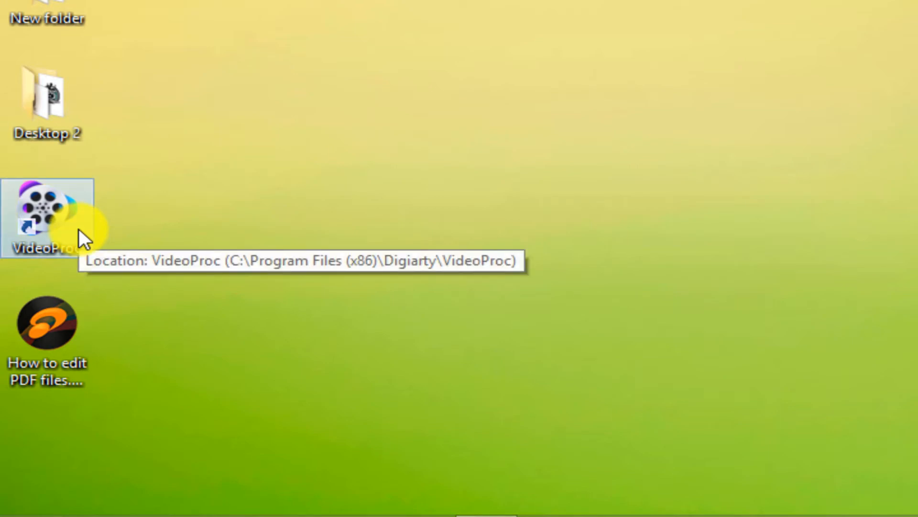
{"action": "double_click", "coordinate": [46, 218]}
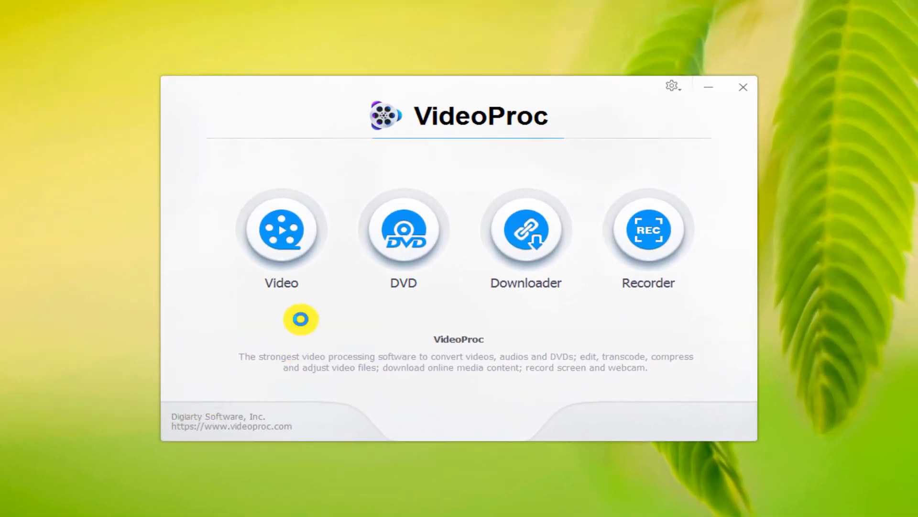
{"action": "left_click", "coordinate": [280, 228]}
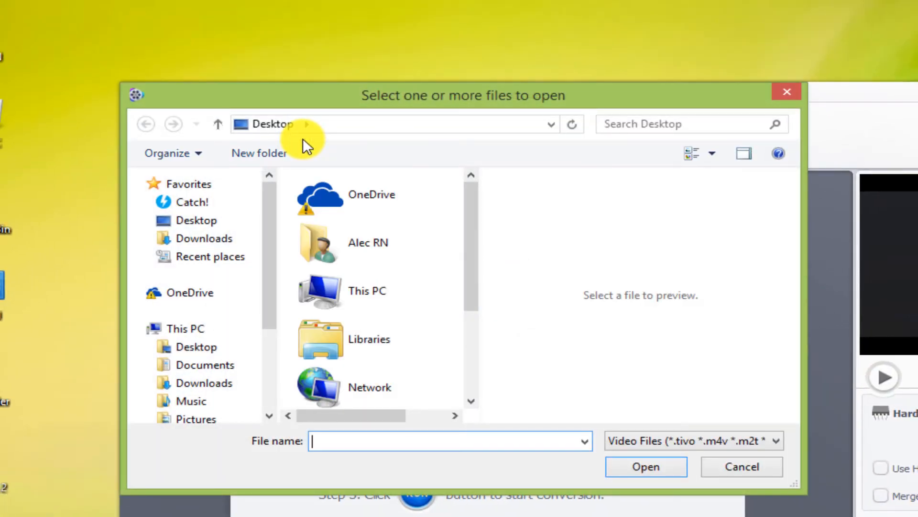
{"action": "mouse_move", "coordinate": [472, 228]}
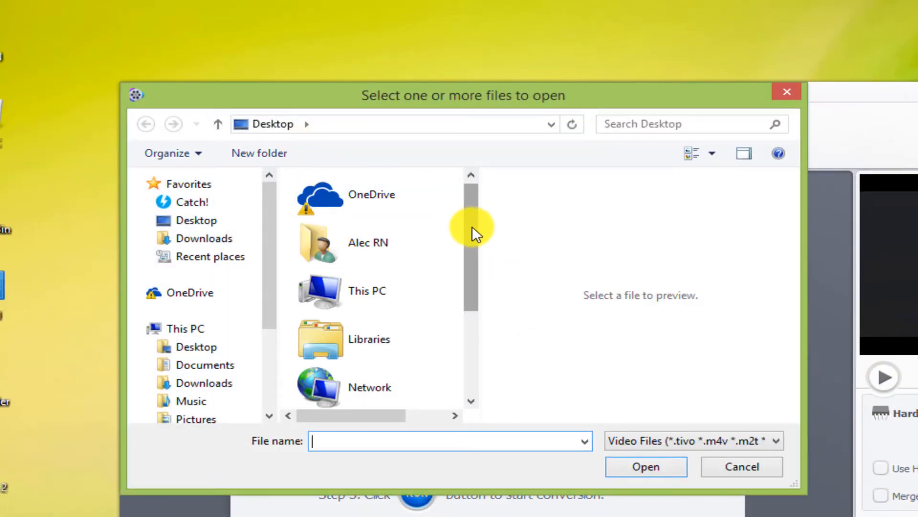
{"action": "left_click", "coordinate": [375, 386]}
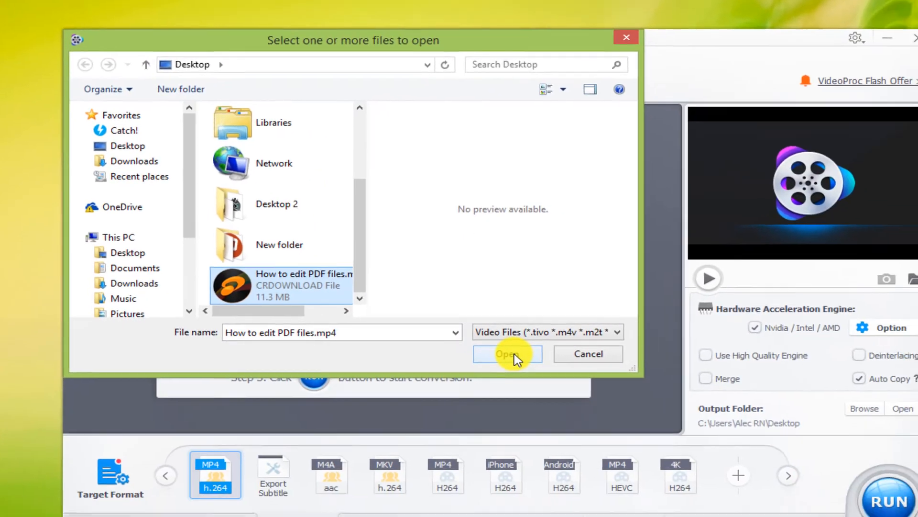
Import the download and browse video formats toward MP4 H264 as the target
{"action": "left_click", "coordinate": [507, 353]}
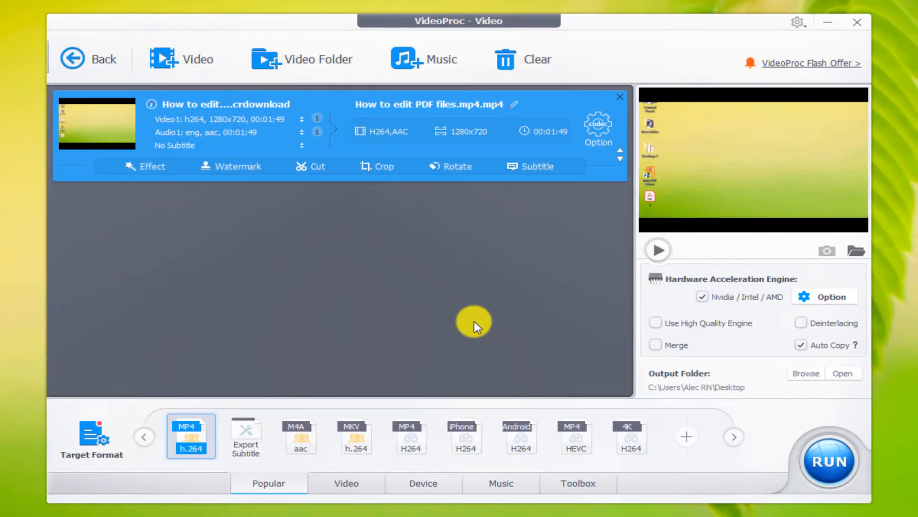
{"action": "mouse_move", "coordinate": [339, 325]}
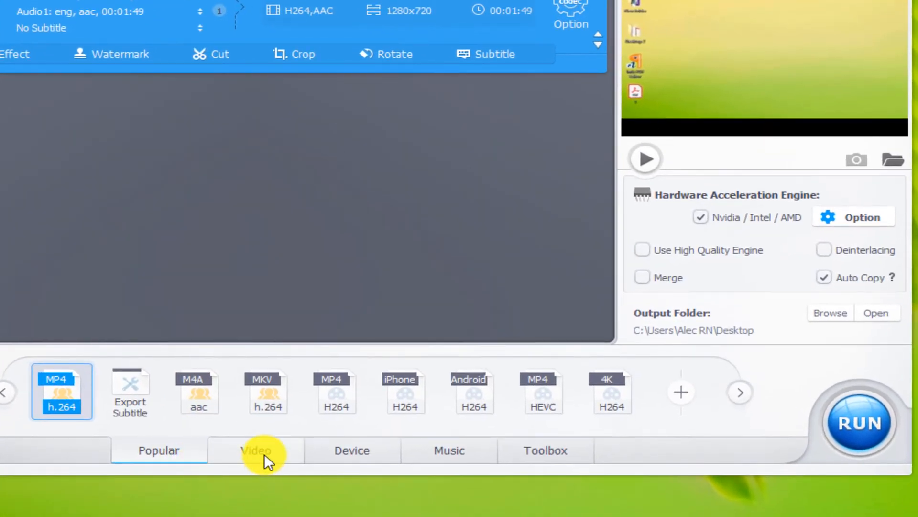
{"action": "left_click", "coordinate": [255, 450]}
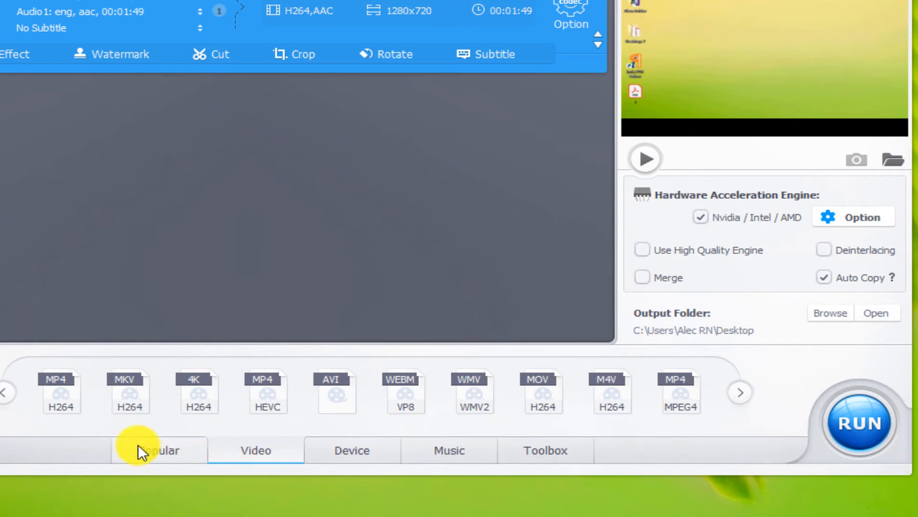
{"action": "mouse_move", "coordinate": [700, 430]}
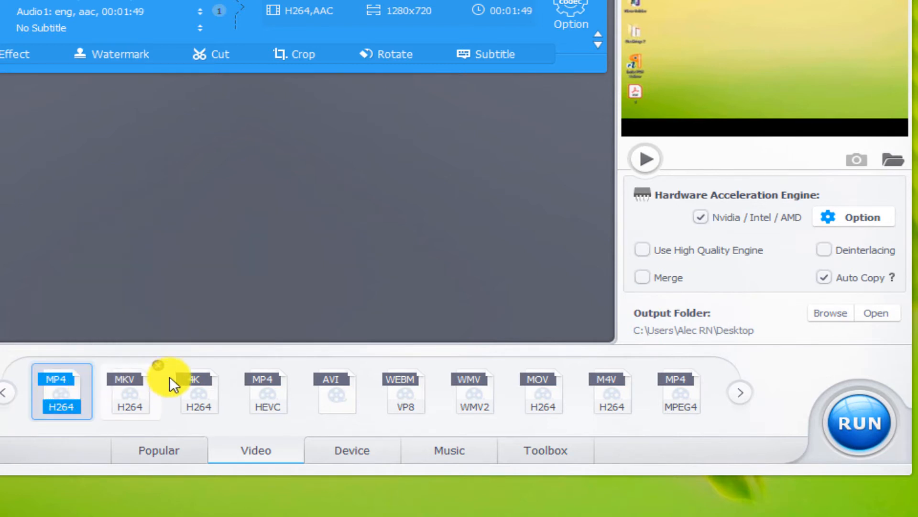
{"action": "mouse_move", "coordinate": [262, 325]}
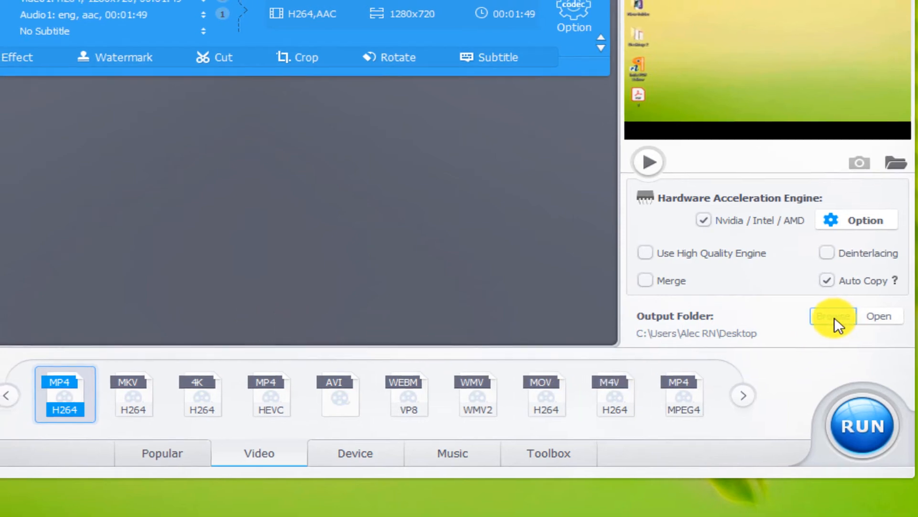
Set the Desktop as the output folder for the converted How to edit PDF files.mp4
{"action": "left_click", "coordinate": [833, 315]}
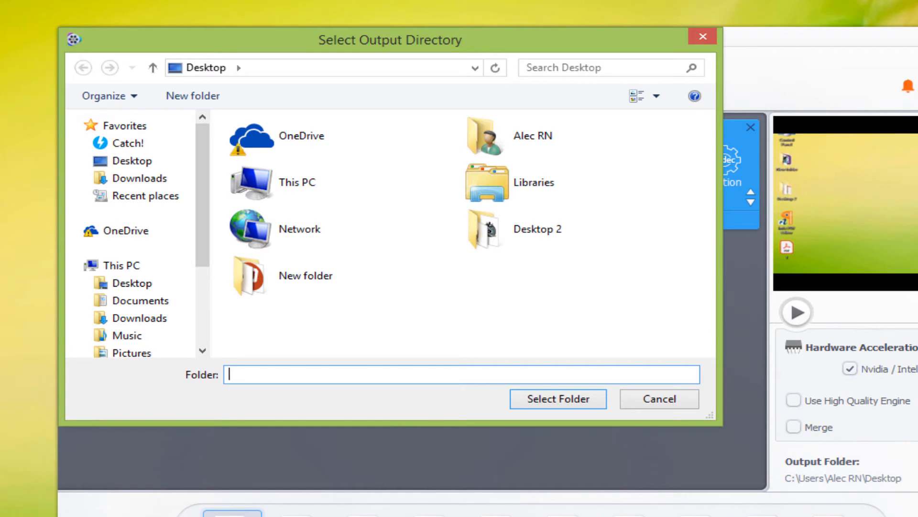
{"action": "left_click", "coordinate": [134, 161]}
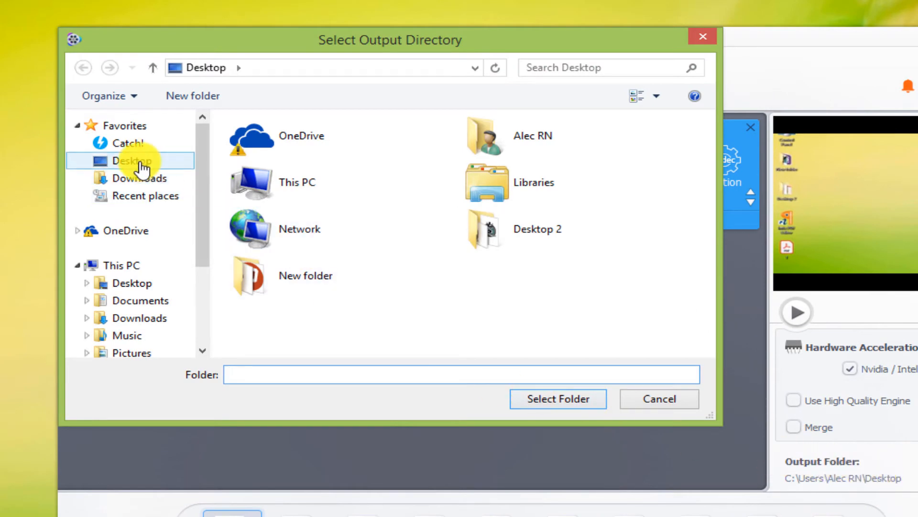
{"action": "left_click", "coordinate": [557, 399]}
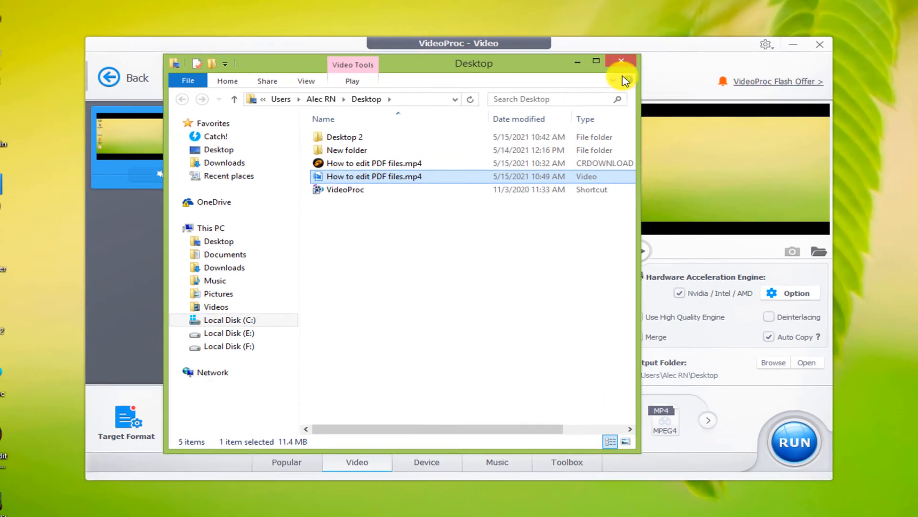
Close Explorer and VideoProc, then check the new MP4's Properties showing an 11.4 MB video
{"action": "left_click", "coordinate": [621, 61]}
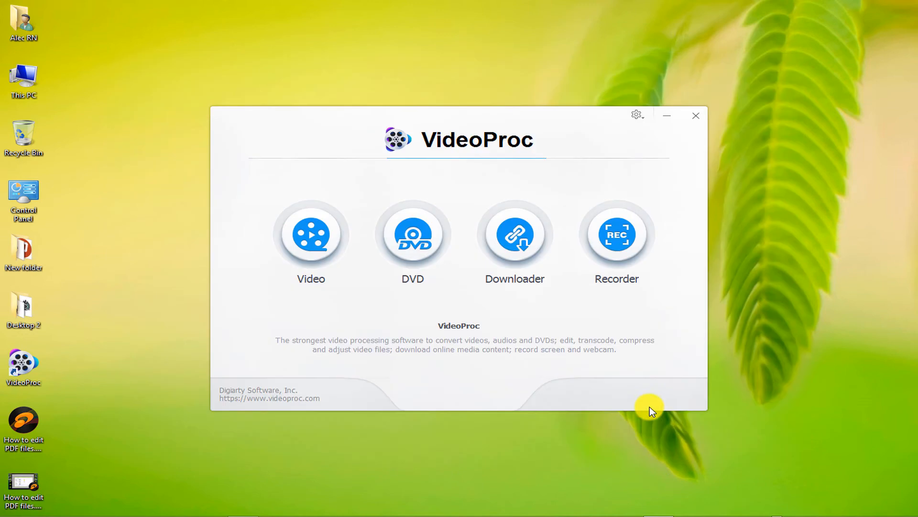
{"action": "left_click", "coordinate": [696, 116]}
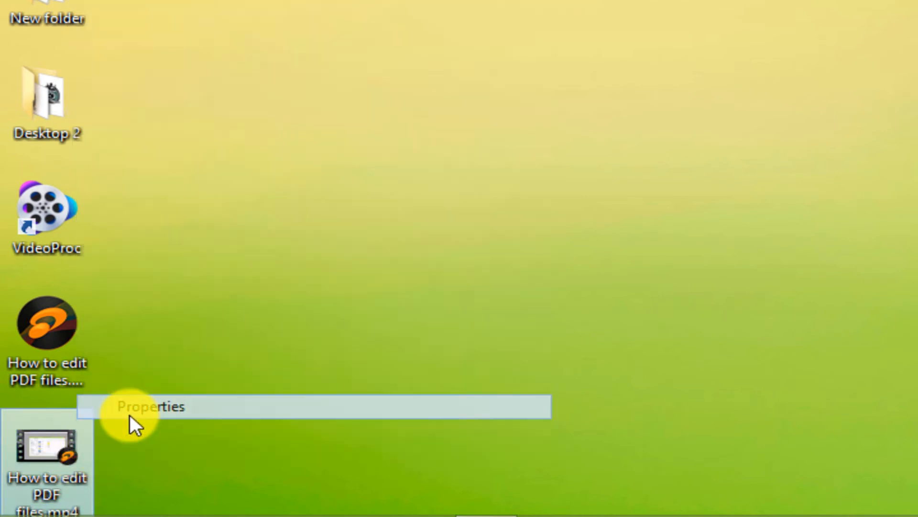
{"action": "left_click", "coordinate": [150, 406]}
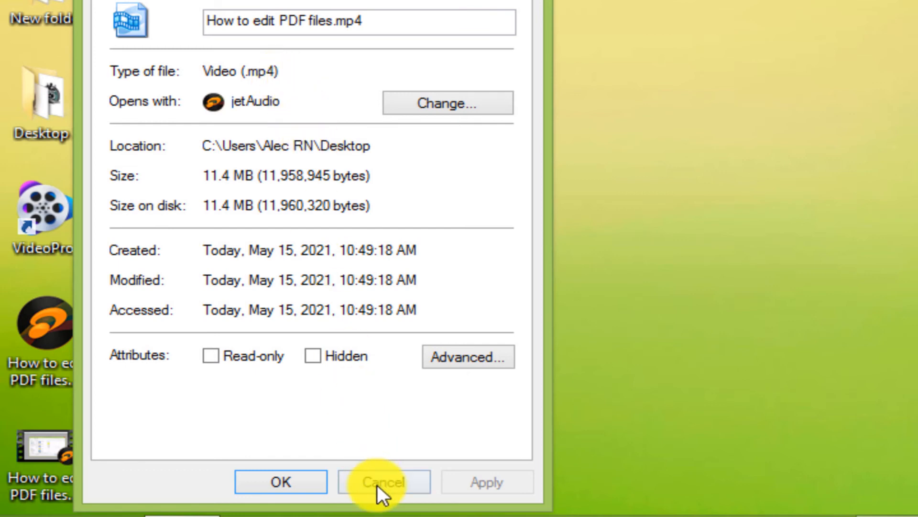
{"action": "left_click", "coordinate": [384, 481]}
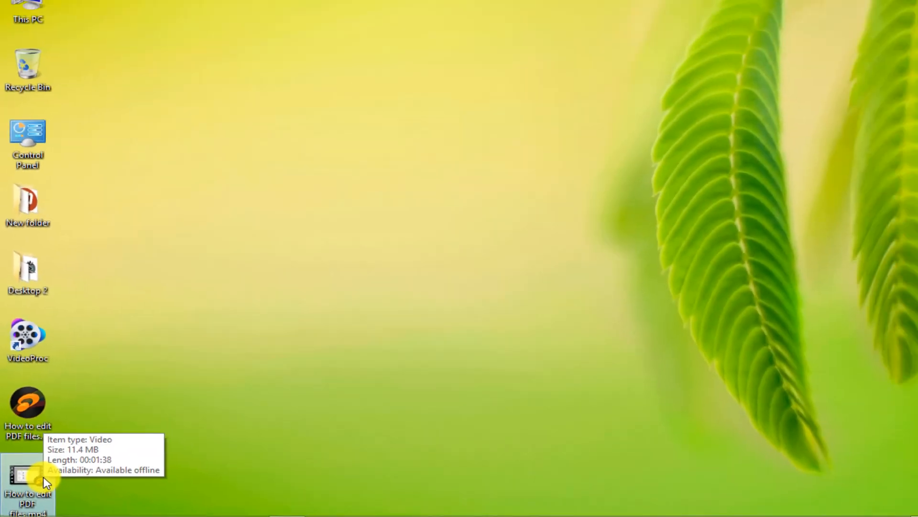
{"action": "double_click", "coordinate": [28, 475]}
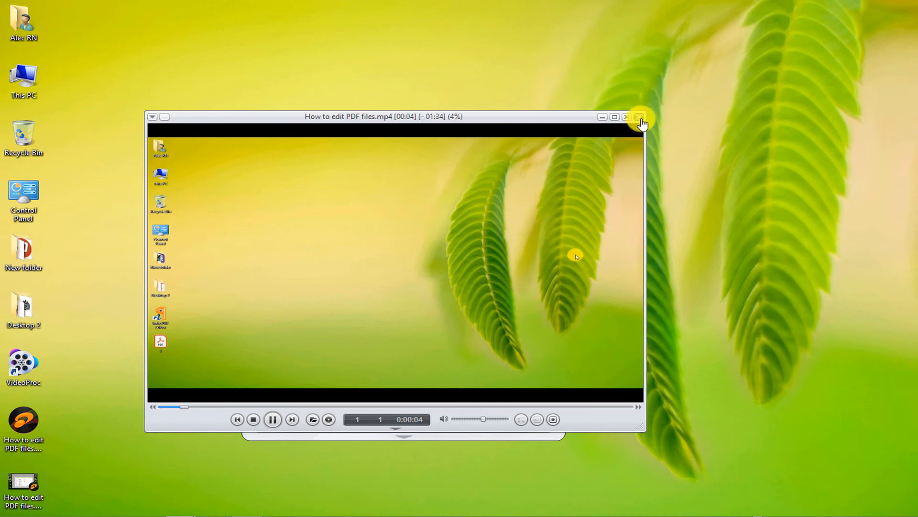
{"action": "left_click", "coordinate": [625, 116]}
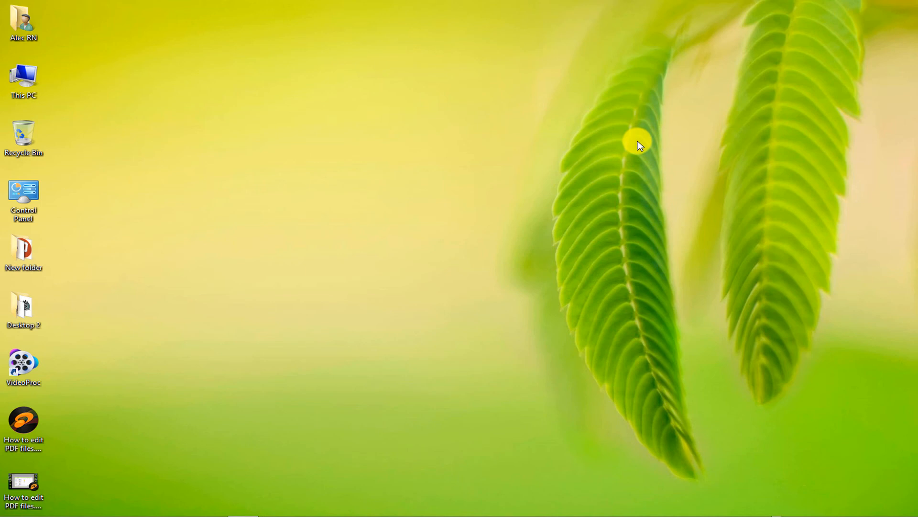